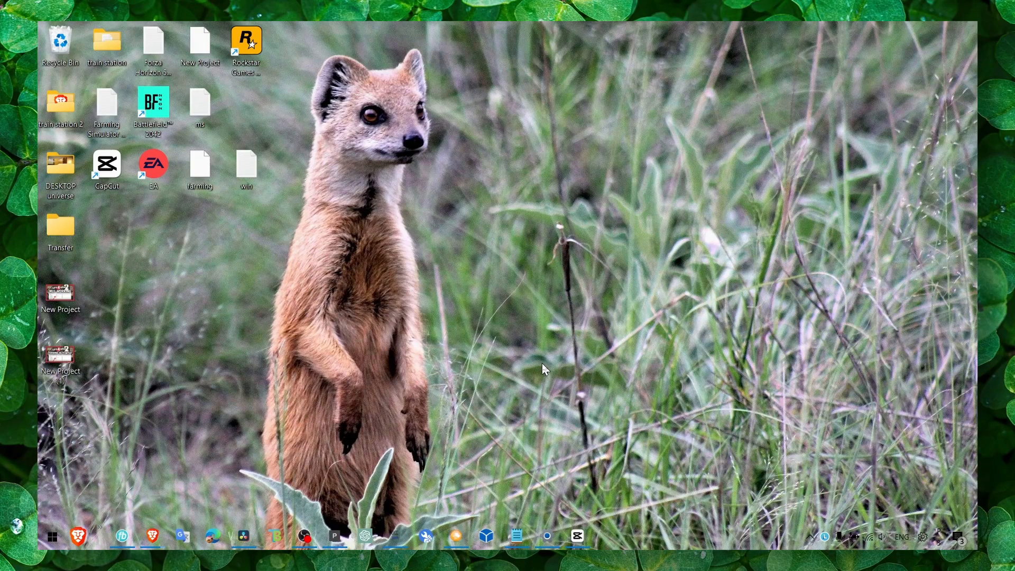
Open the video project and browse to the Video effects library for the Edge Glow effect
click(516, 536)
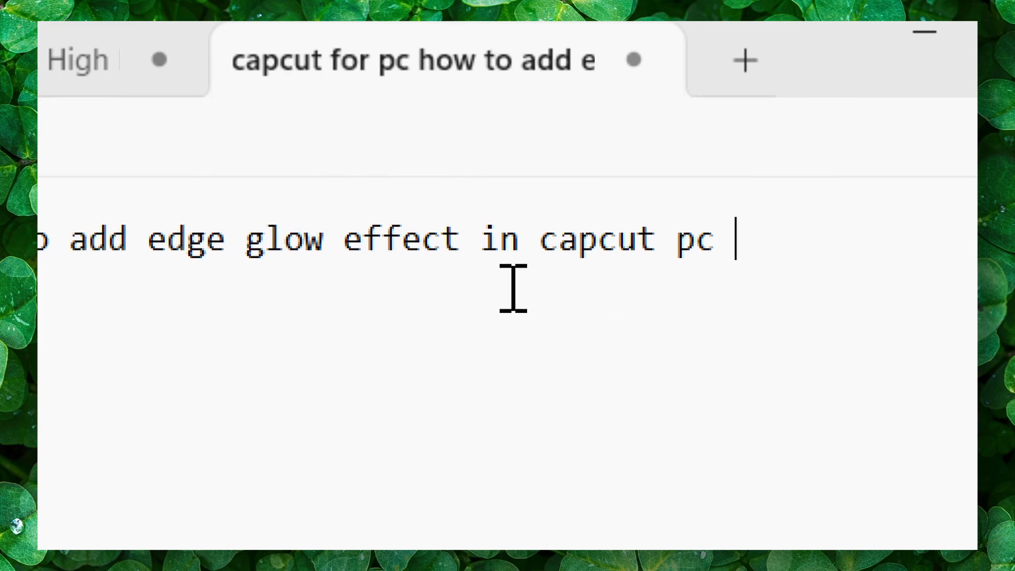
click(746, 126)
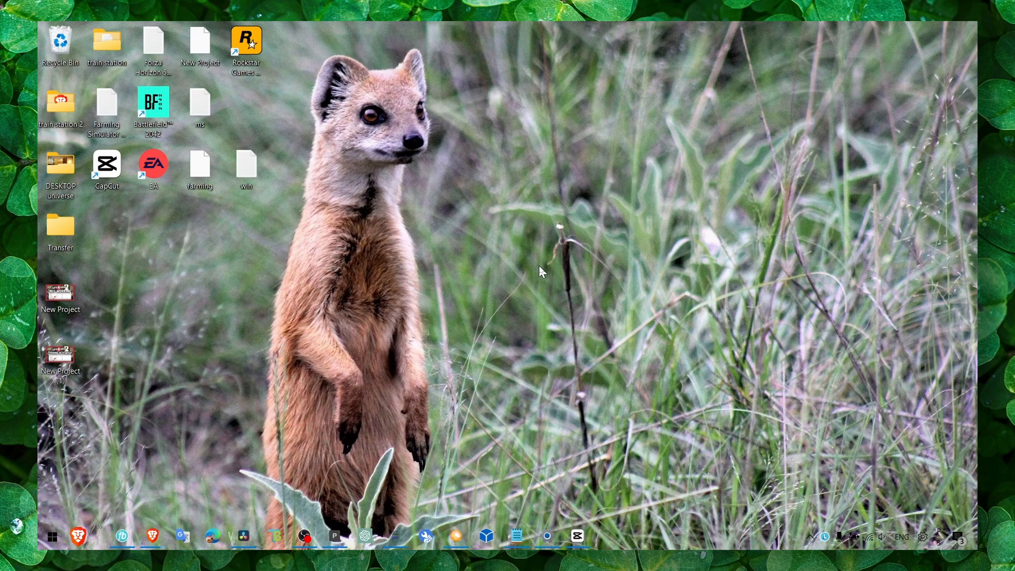
mouse_move(603, 509)
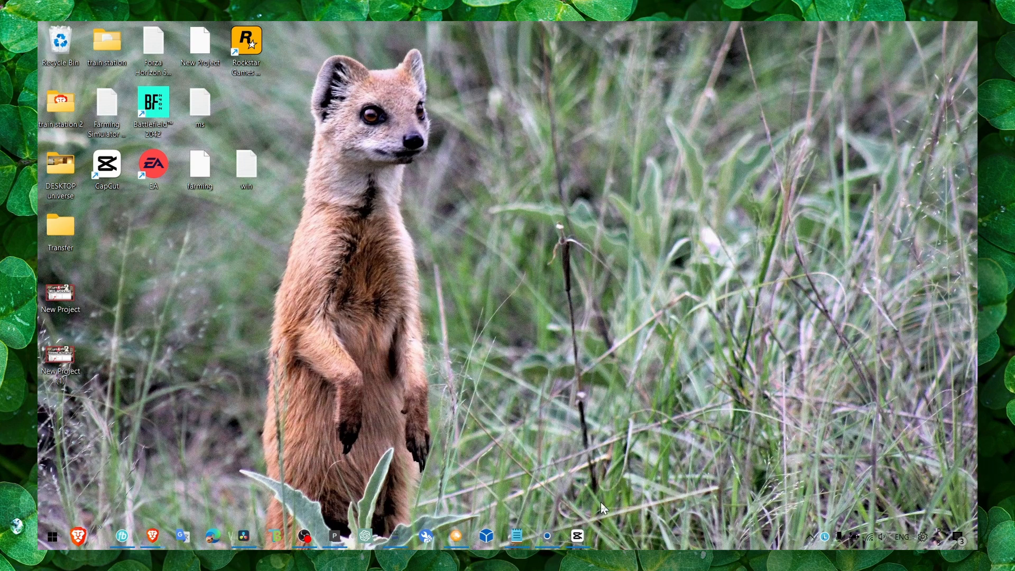
click(577, 536)
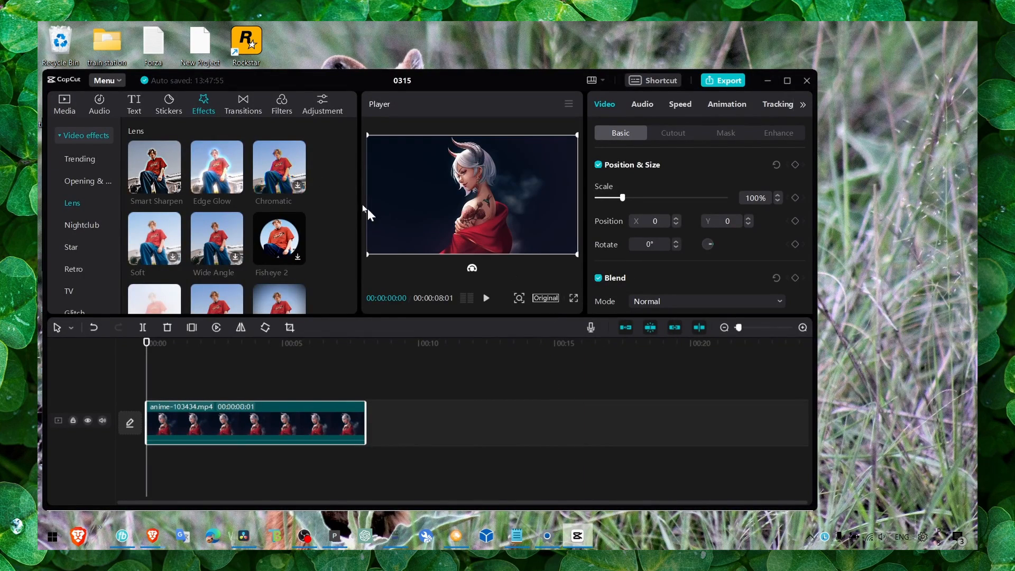
click(64, 104)
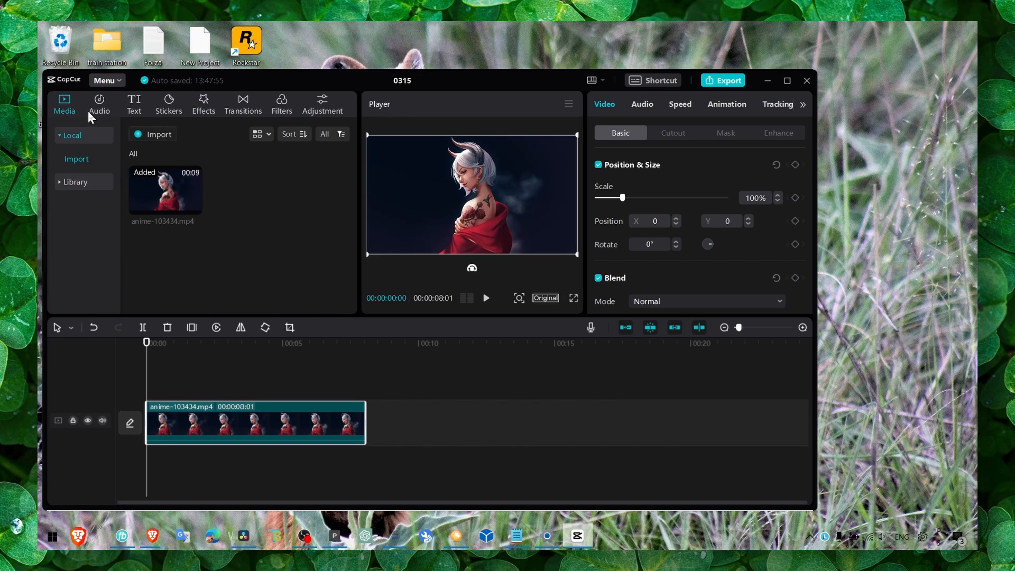
click(204, 104)
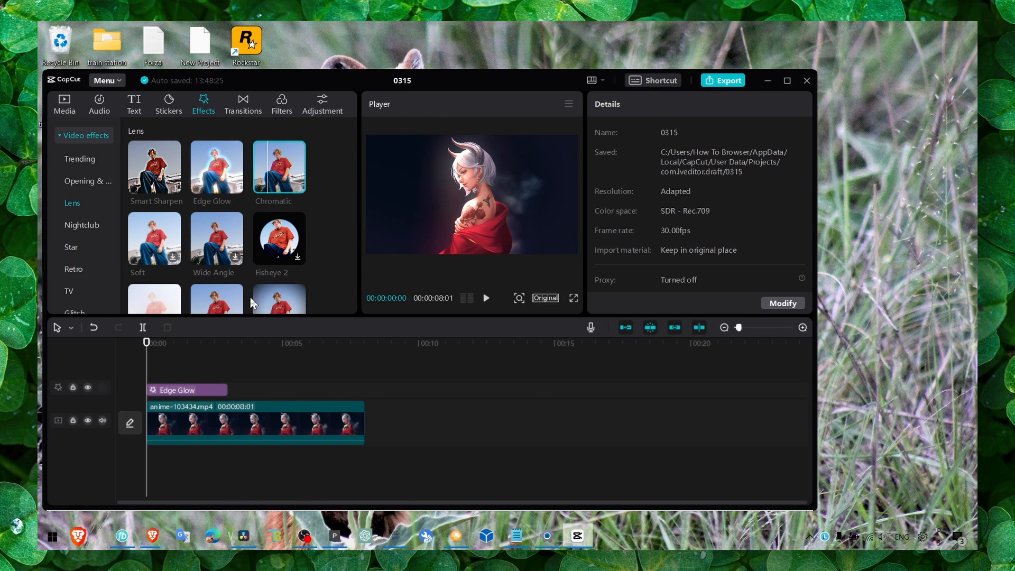
Adjust Edge Glow's Glow slider to 100, then down to about 26 and settle on 22
click(187, 390)
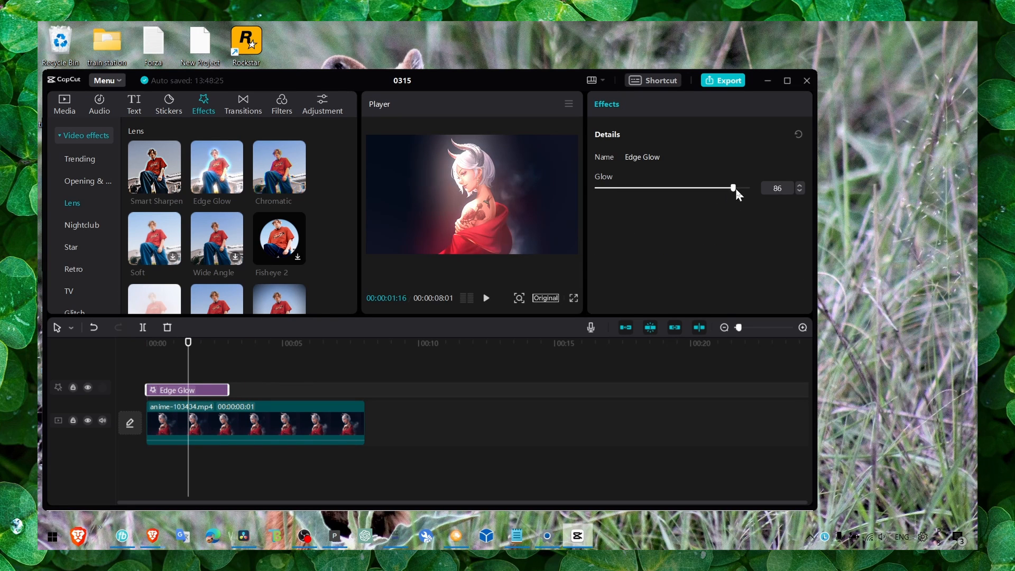
drag(735, 188, 748, 189)
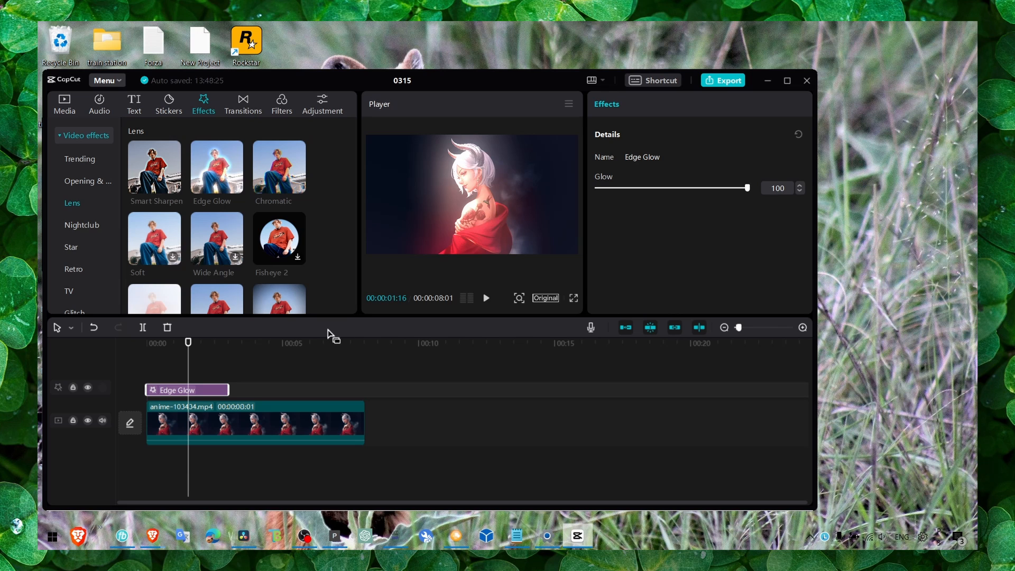
drag(747, 189, 636, 188)
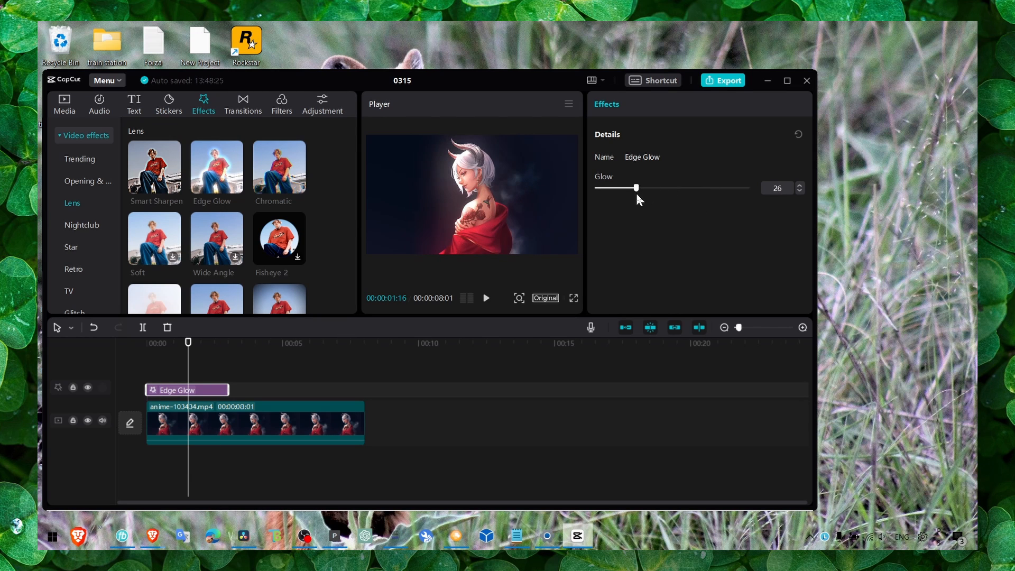
drag(636, 188, 630, 188)
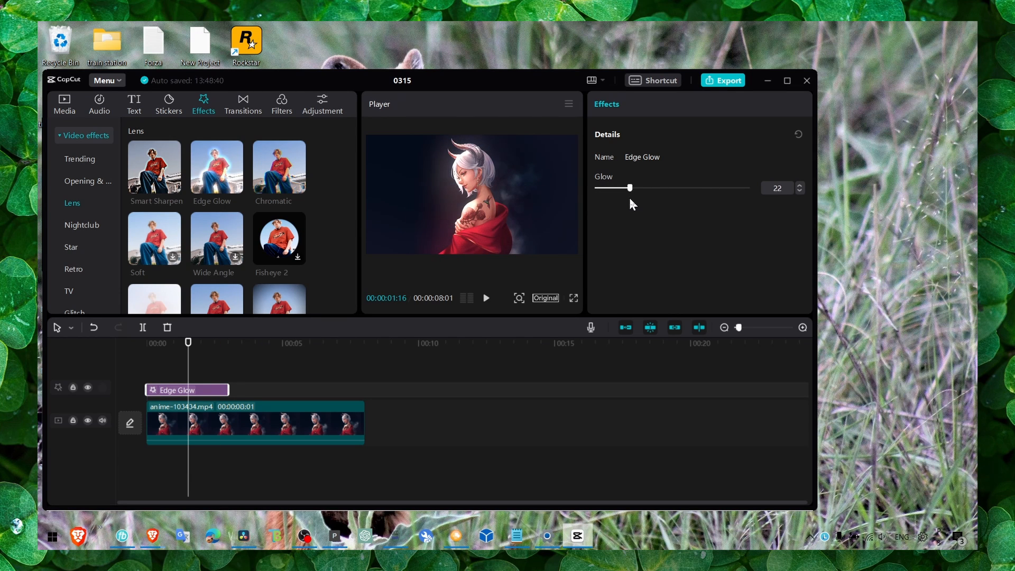
drag(630, 189, 647, 189)
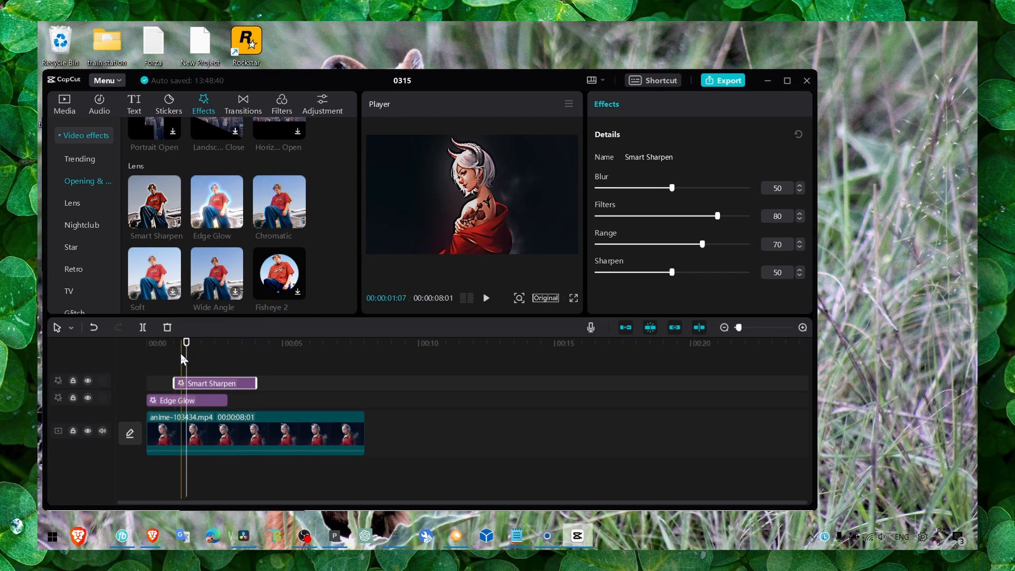
Select the Edge Glow layer beneath Smart Sharpen to show its Glow value of 34
click(174, 399)
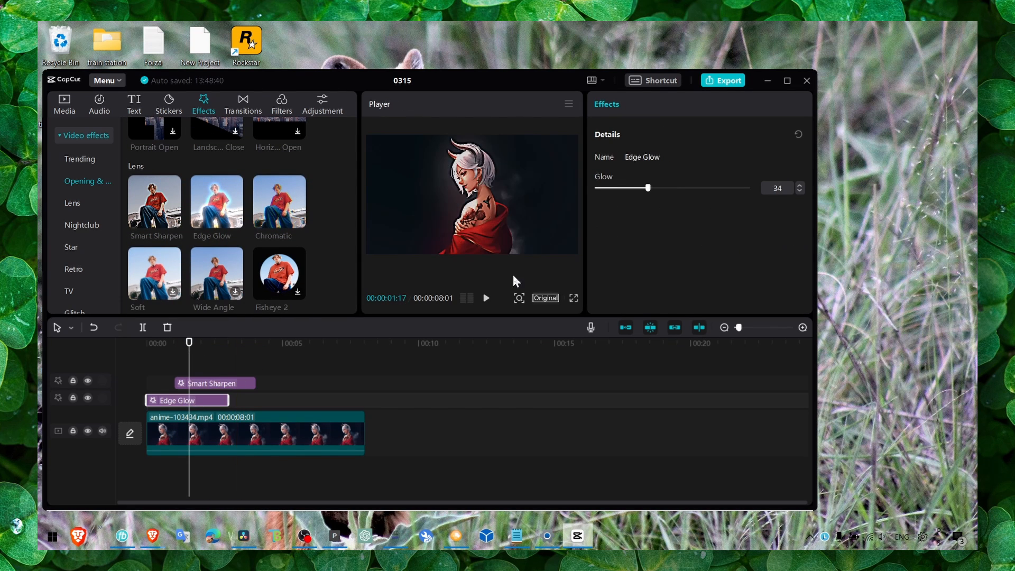